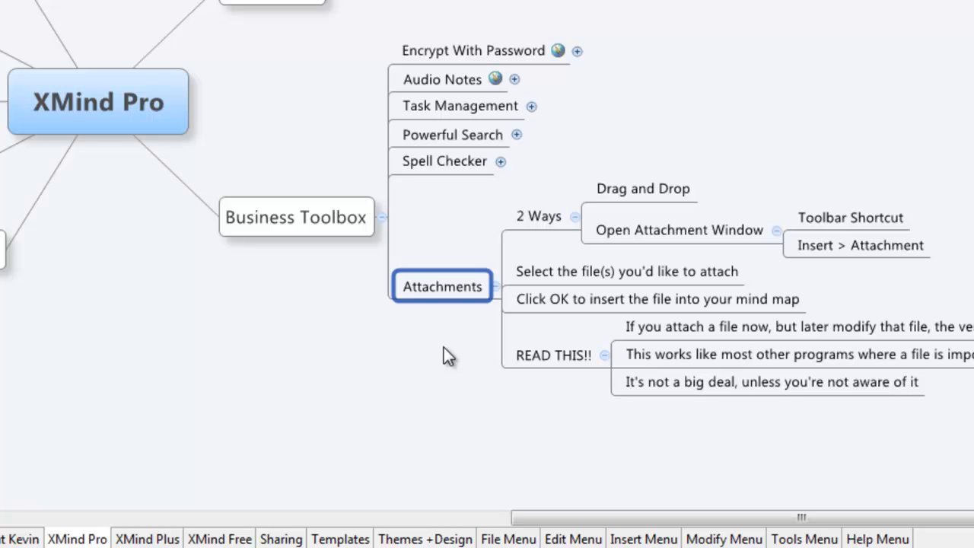
Select the Drag and Drop topic as the target for the dropped text file
click(643, 188)
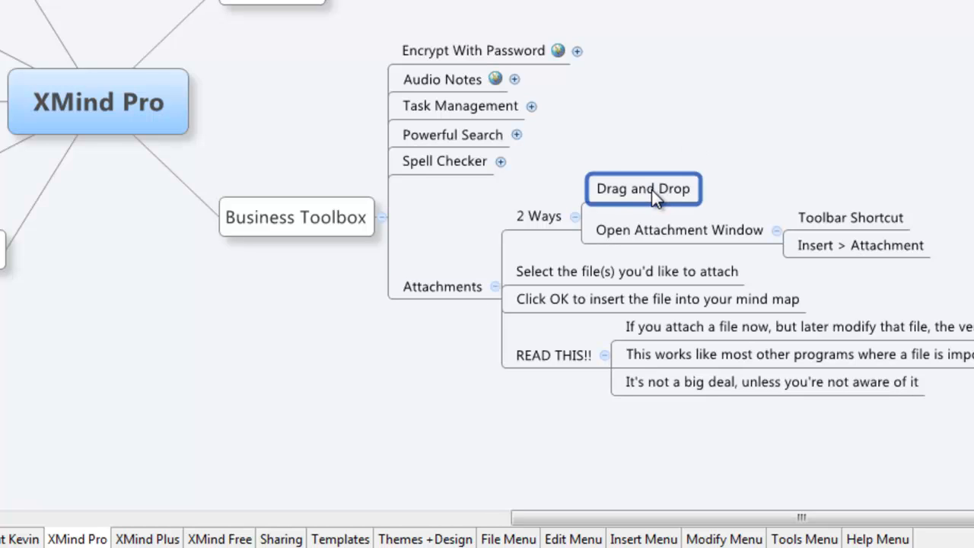
click(643, 189)
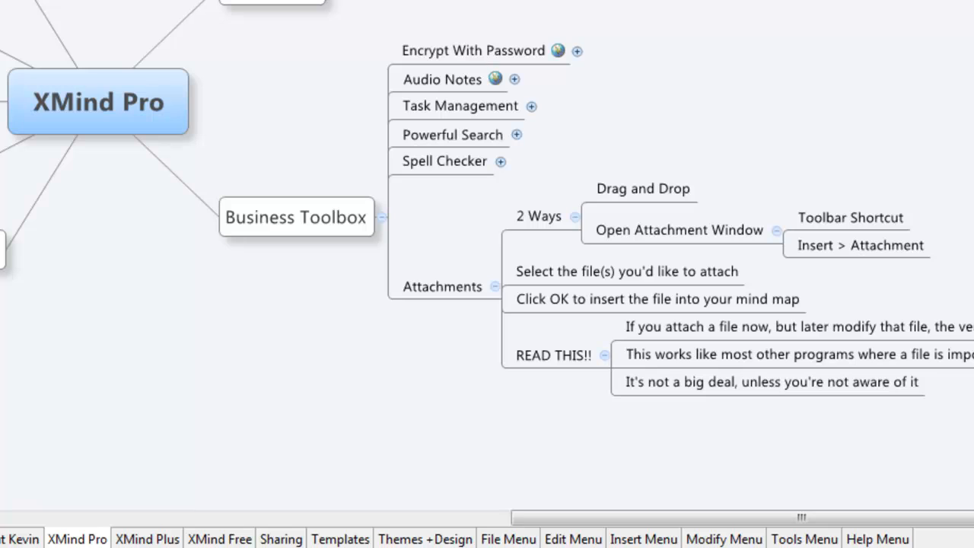
click(674, 235)
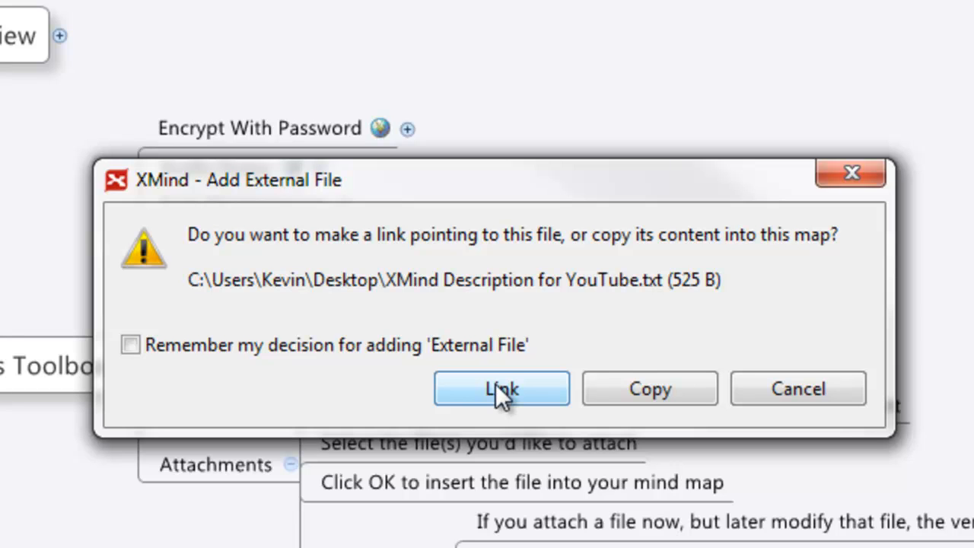
mouse_move(469, 377)
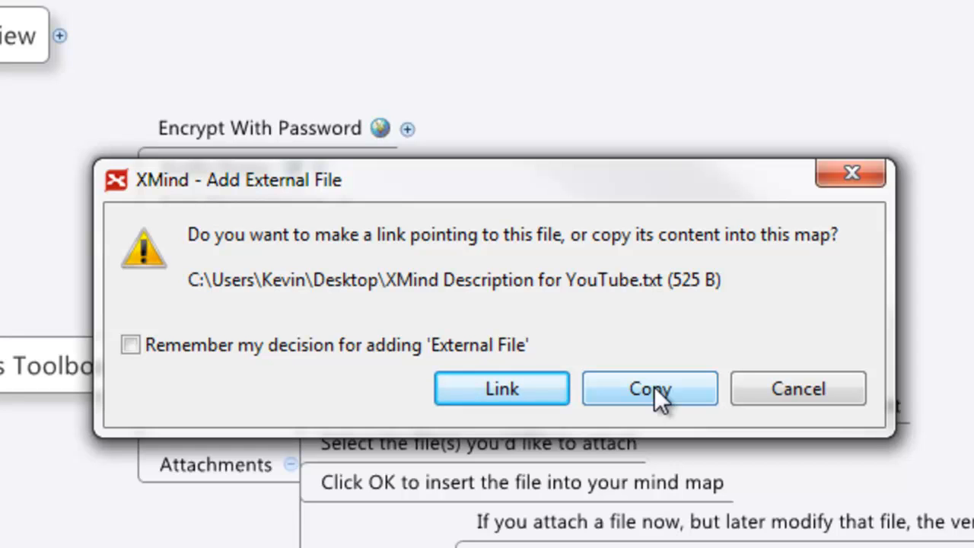
mouse_move(286, 396)
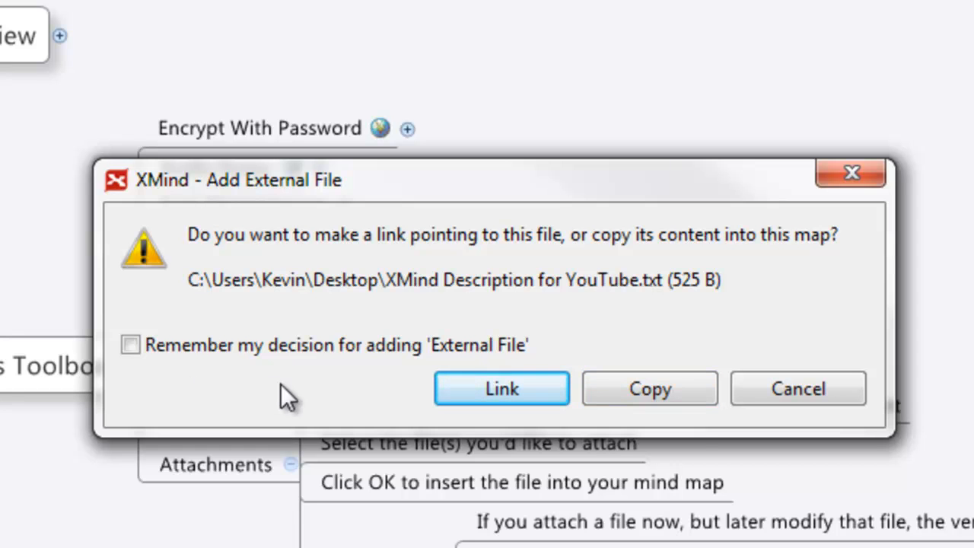
mouse_move(155, 350)
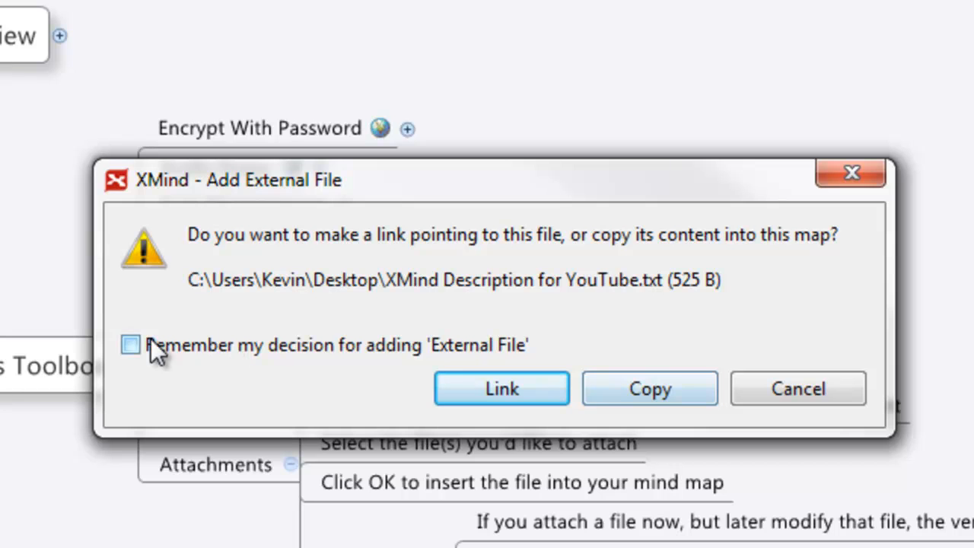
Tick 'Remember my decision' in the Add External File dialog and confirm the attachment
click(131, 344)
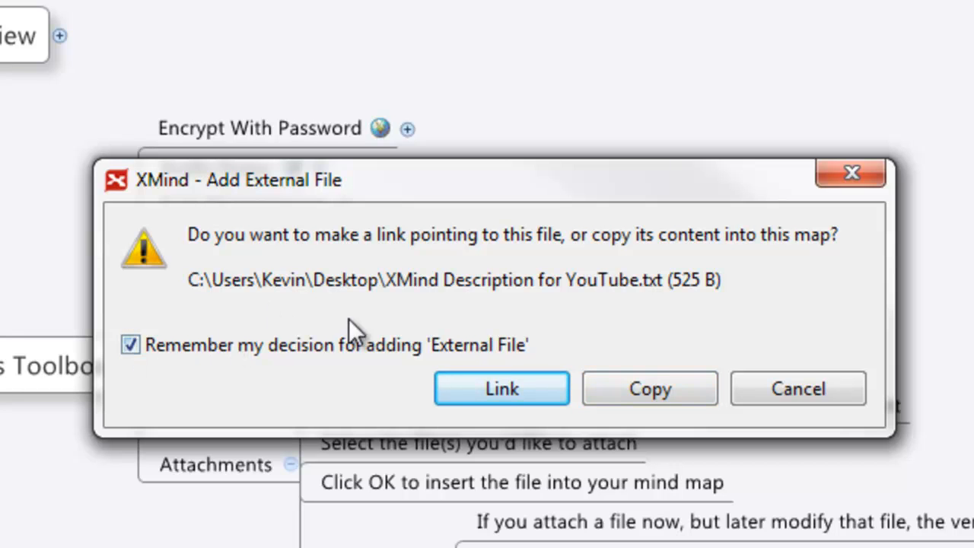
click(502, 388)
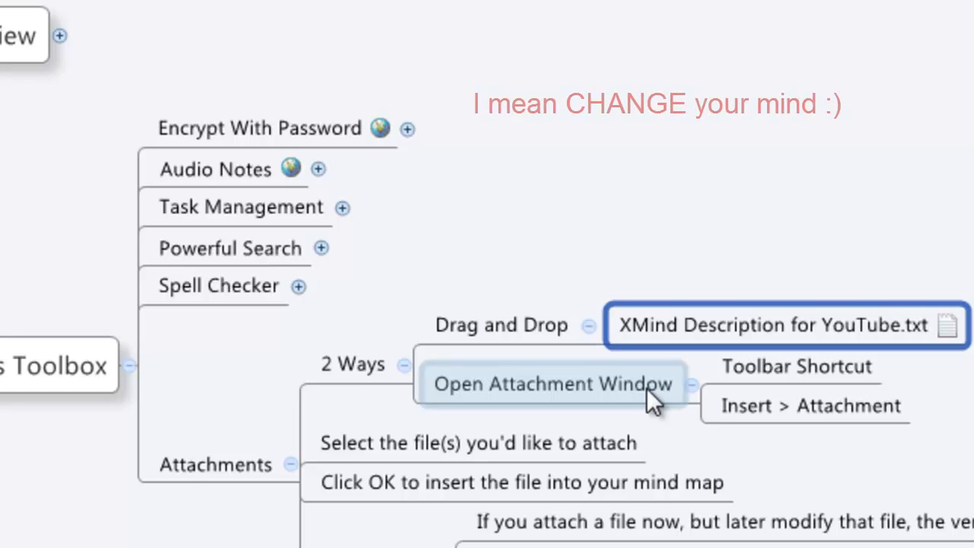
mouse_move(347, 236)
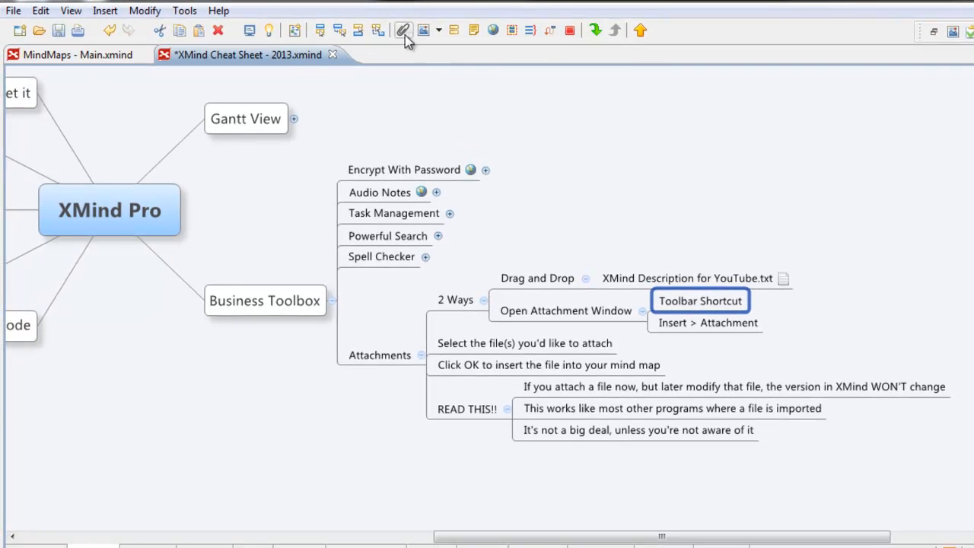
mouse_move(404, 31)
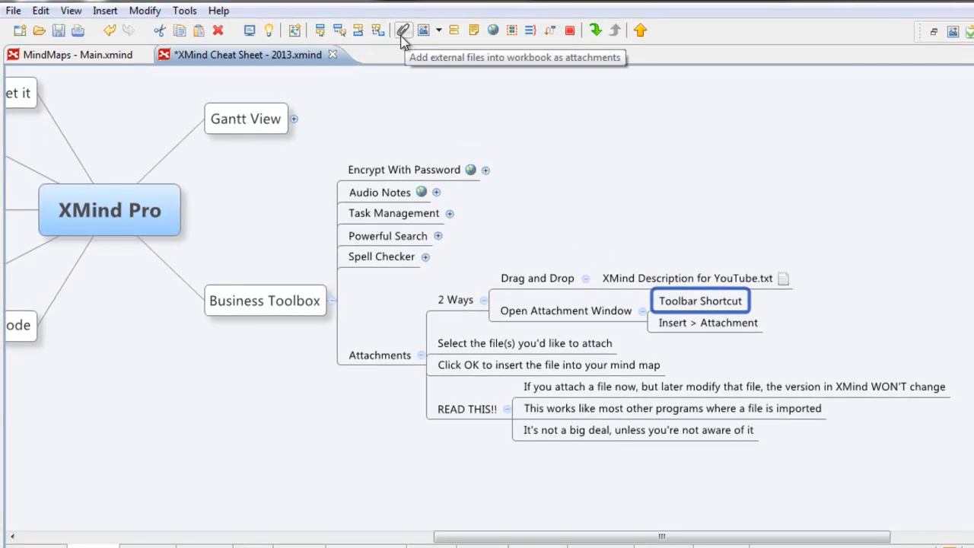
mouse_move(411, 169)
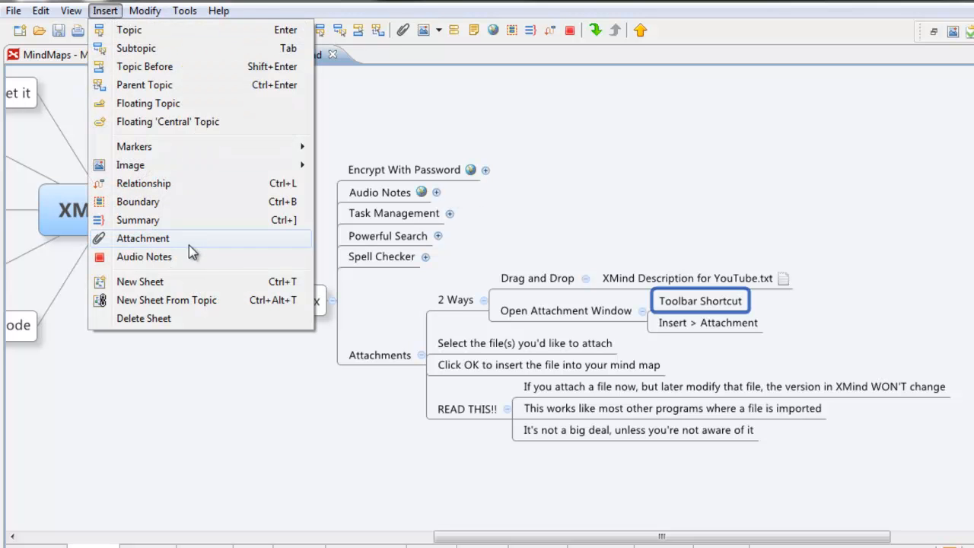
Attach File Menu.PNG to the Toolbar Shortcut topic via Insert > Attachment
click(143, 237)
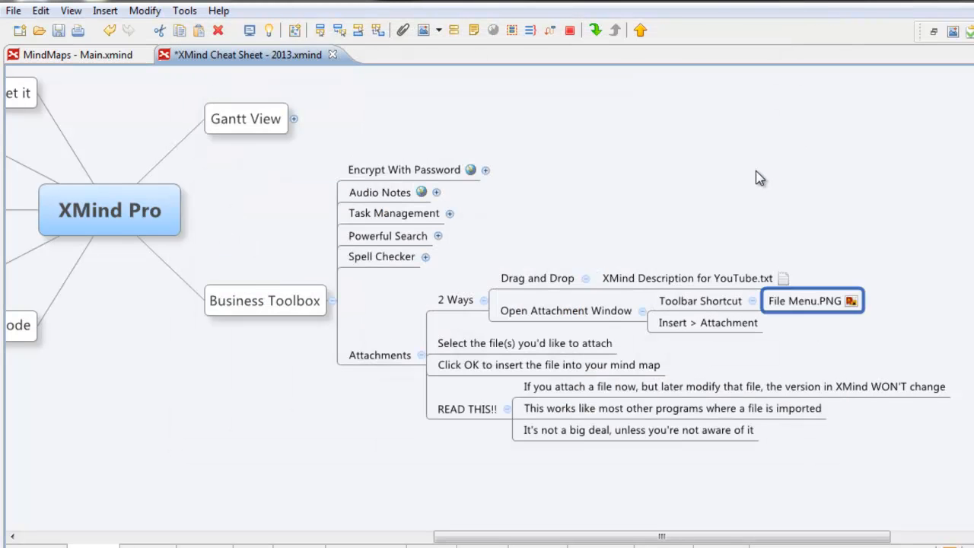
click(380, 354)
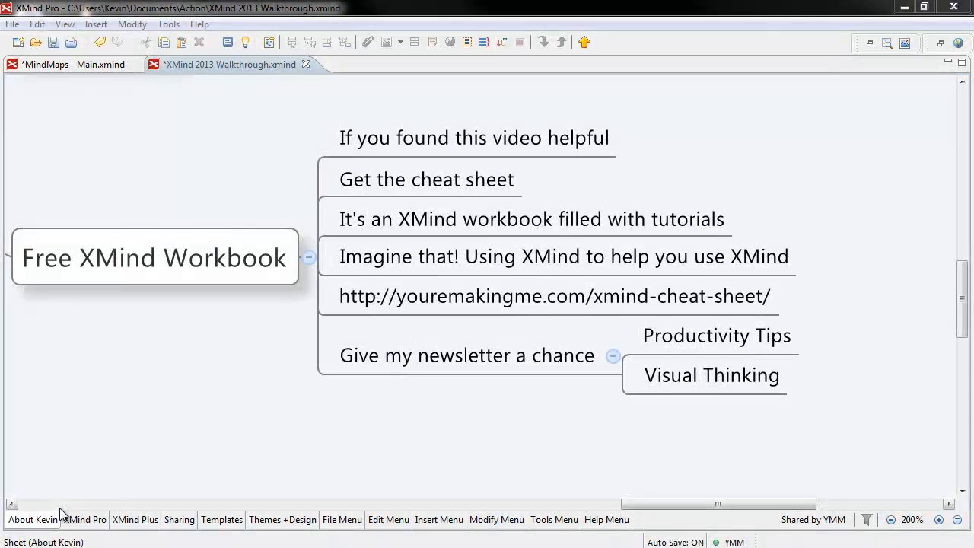
mouse_move(119, 523)
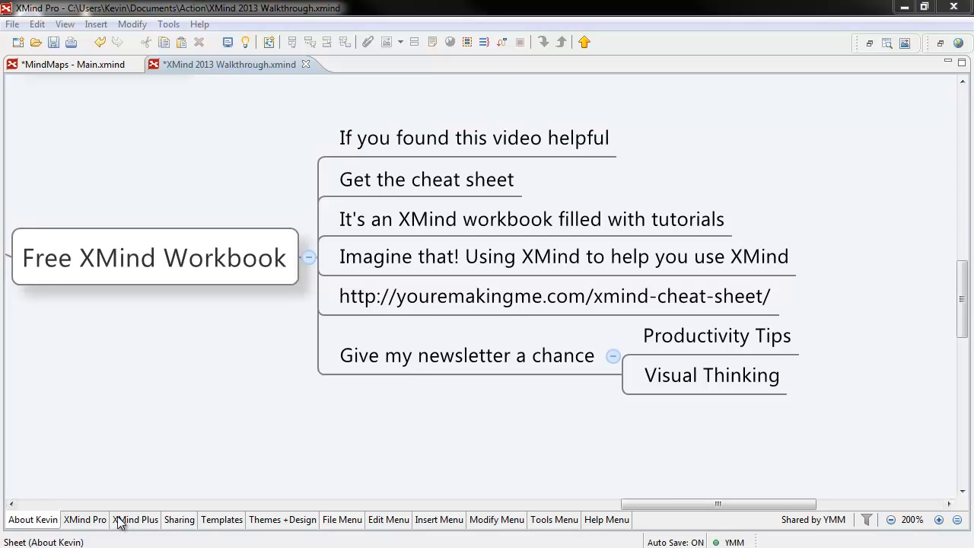
Browse the XMind Plus and Edit Menu sheets, then return to the About Kevin sheet
click(133, 521)
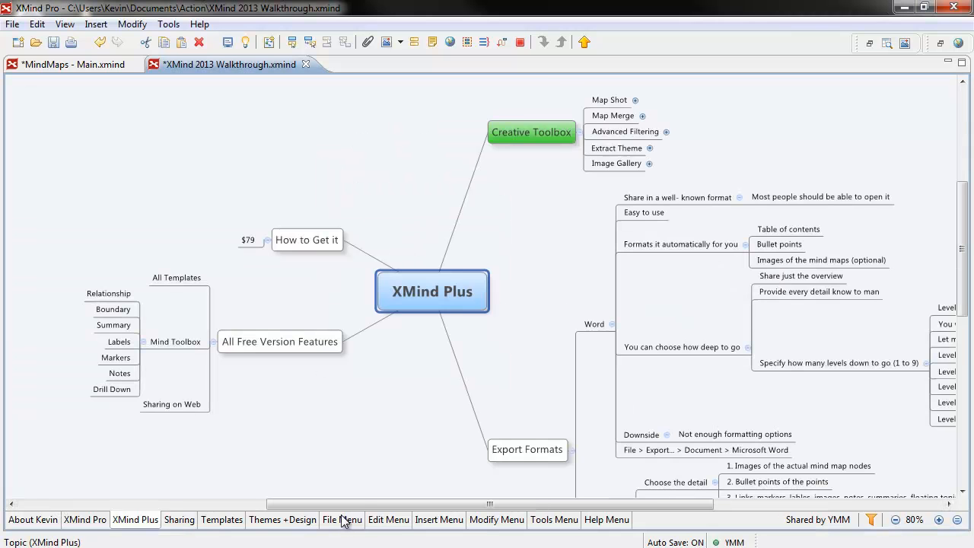
click(388, 519)
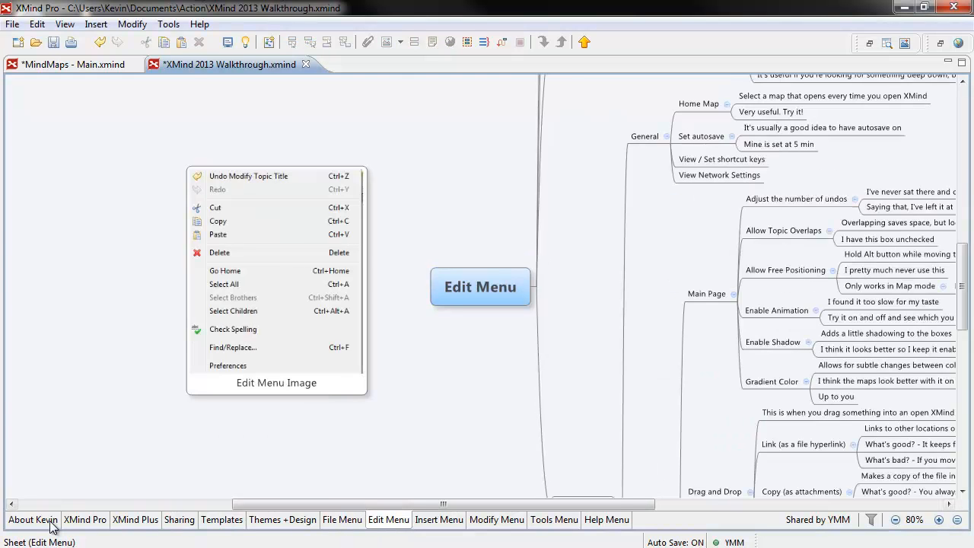
click(32, 520)
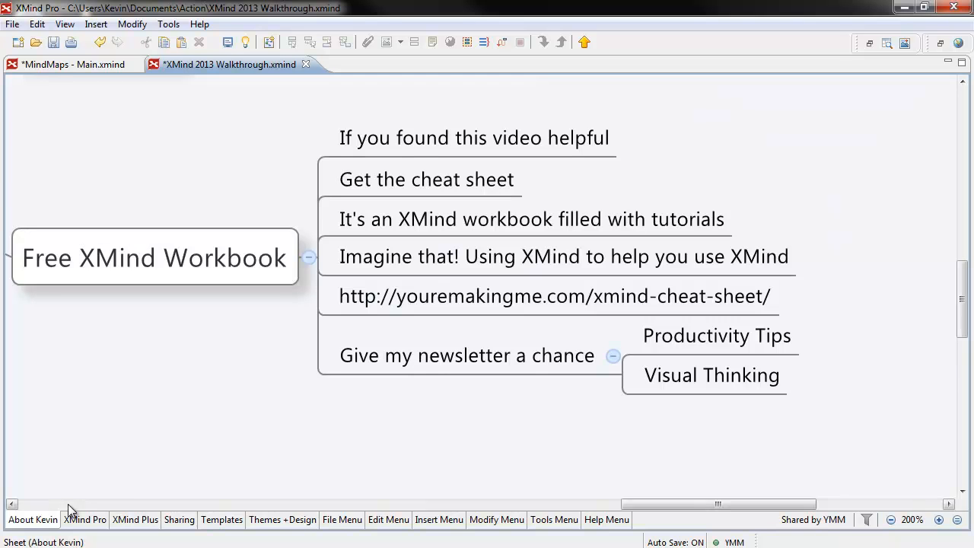
Select the cheat sheet URL and newsletter topics on the Free XMind Workbook map
click(554, 295)
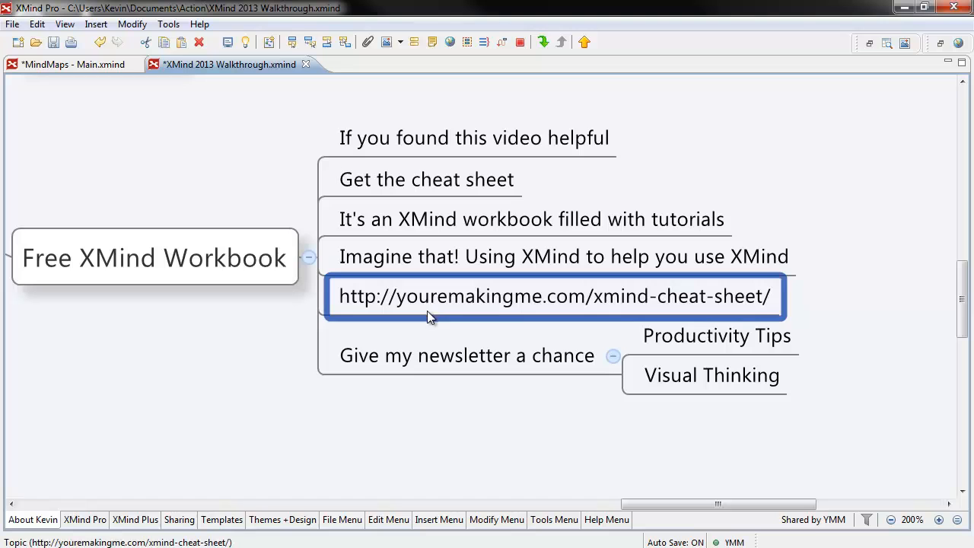
click(466, 356)
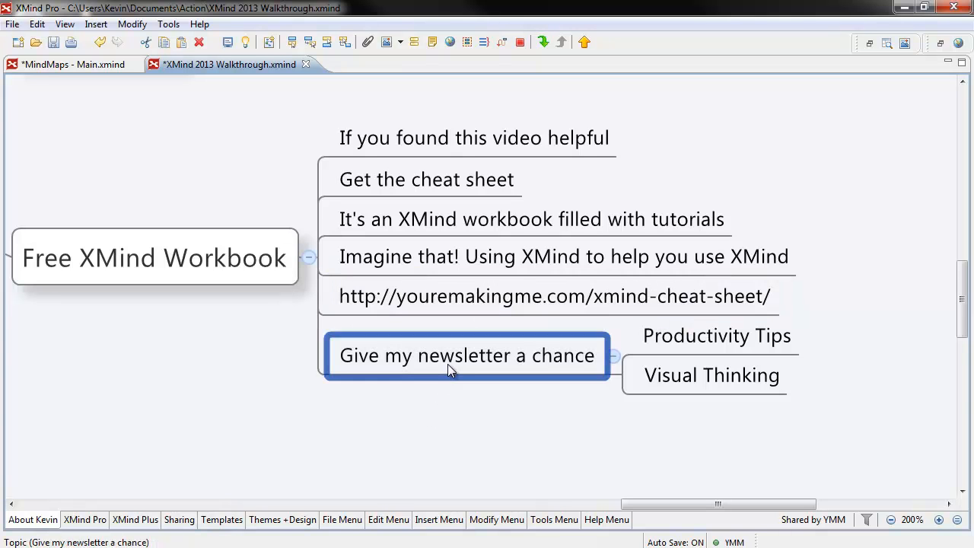
mouse_move(555, 493)
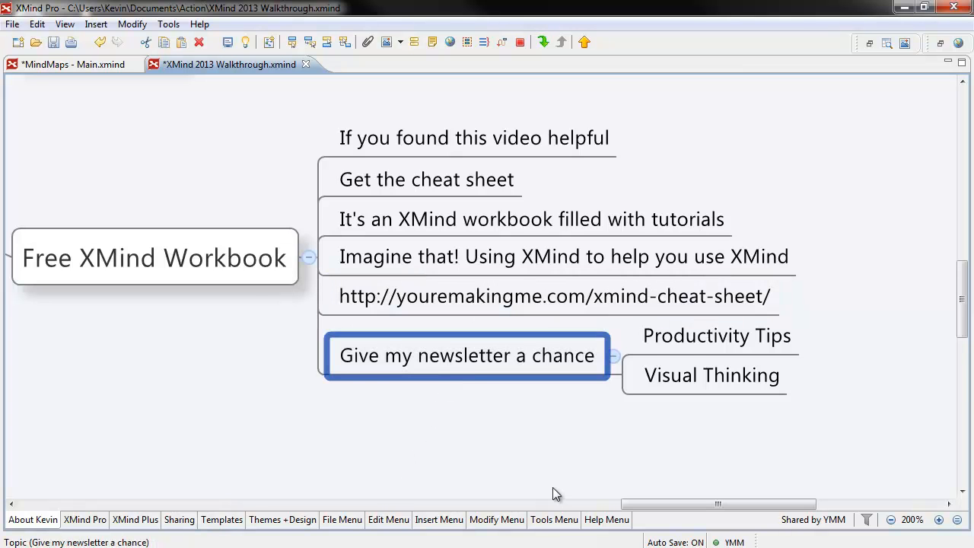